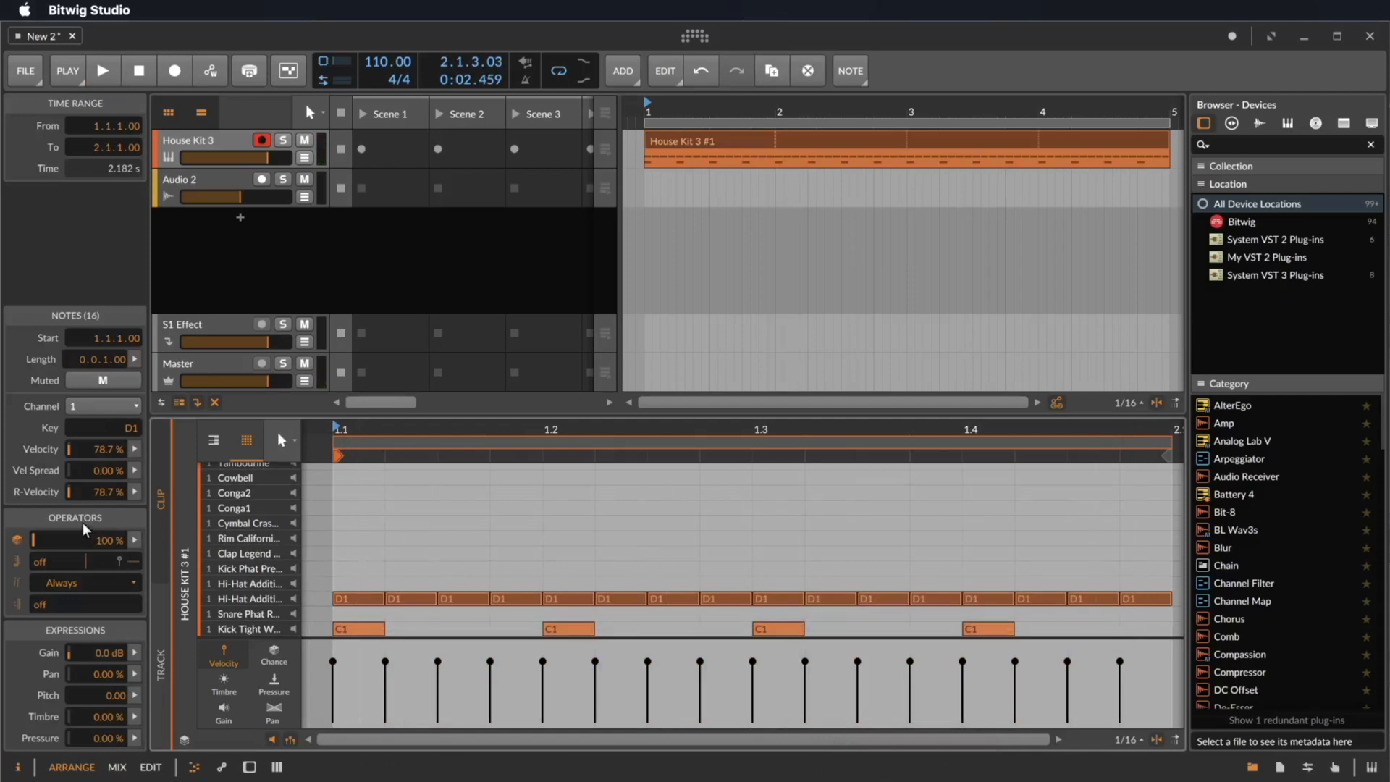
pyautogui.moveTo(84, 562)
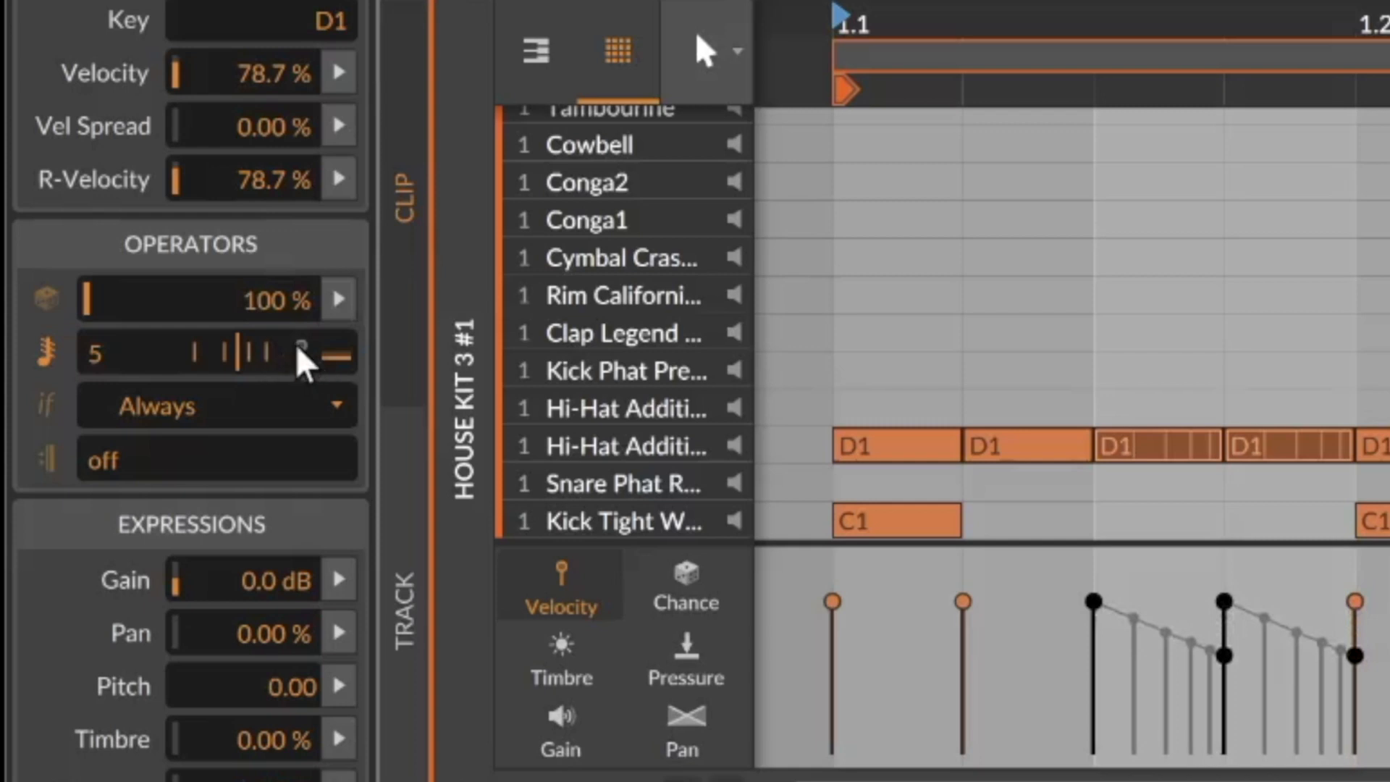
pyautogui.moveTo(168, 434)
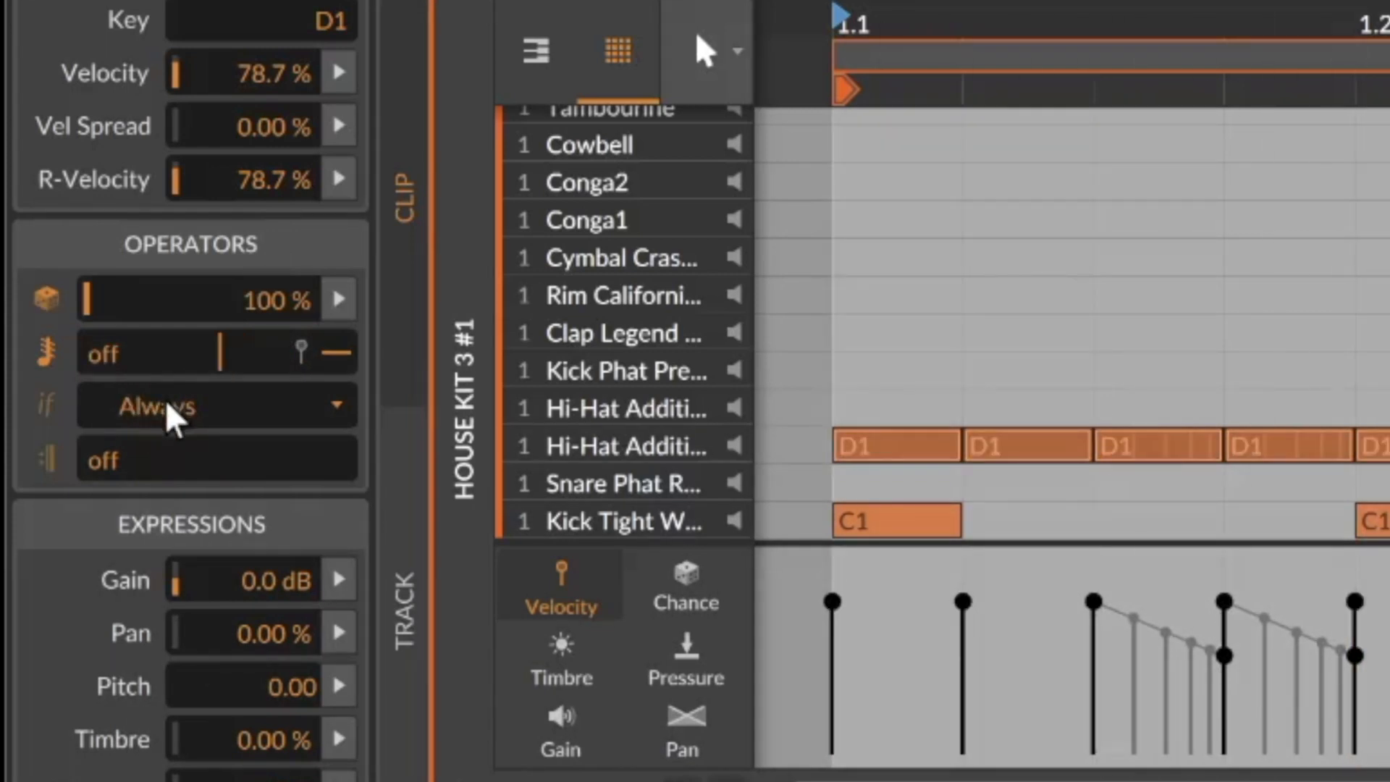
# - Set the hi-hat notes' play condition to 'on First', then change it to 'Fill'
pyautogui.click(215, 405)
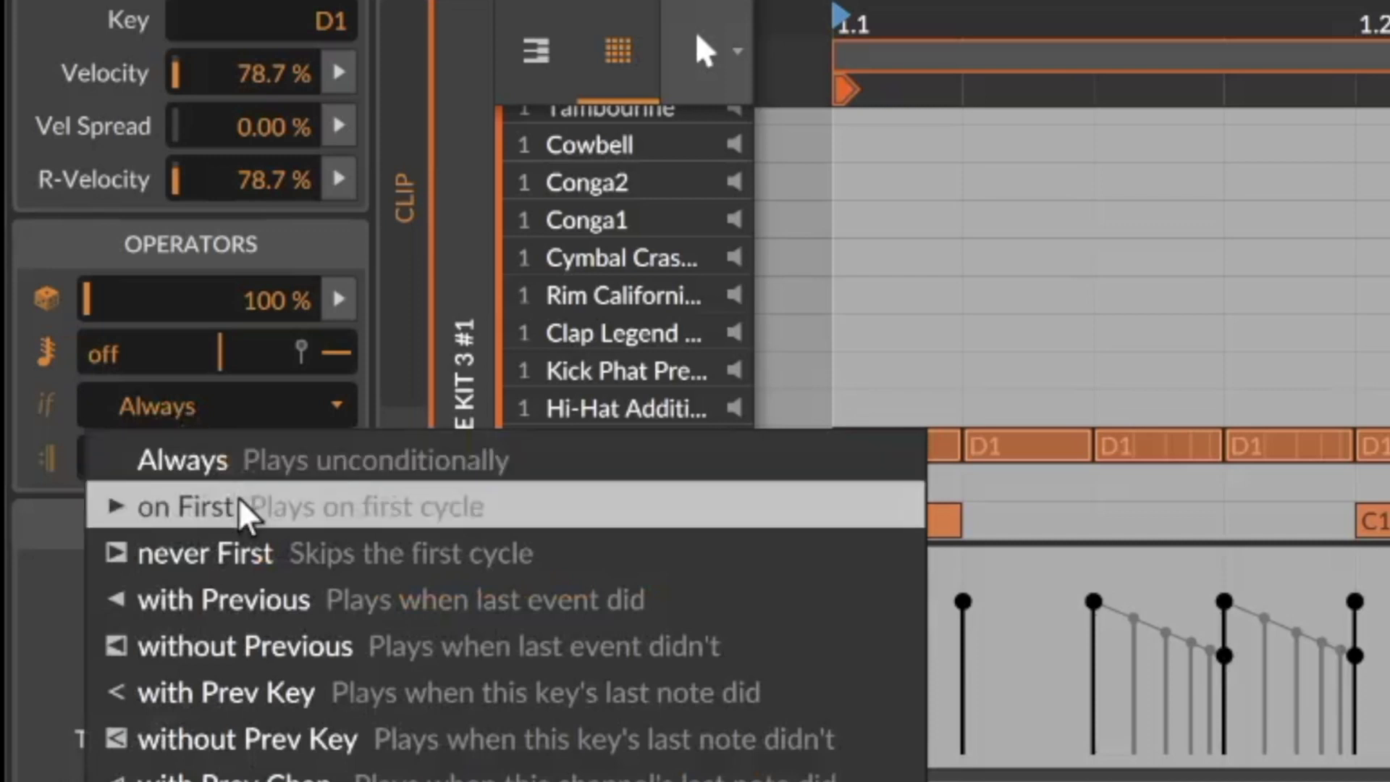
pyautogui.click(186, 507)
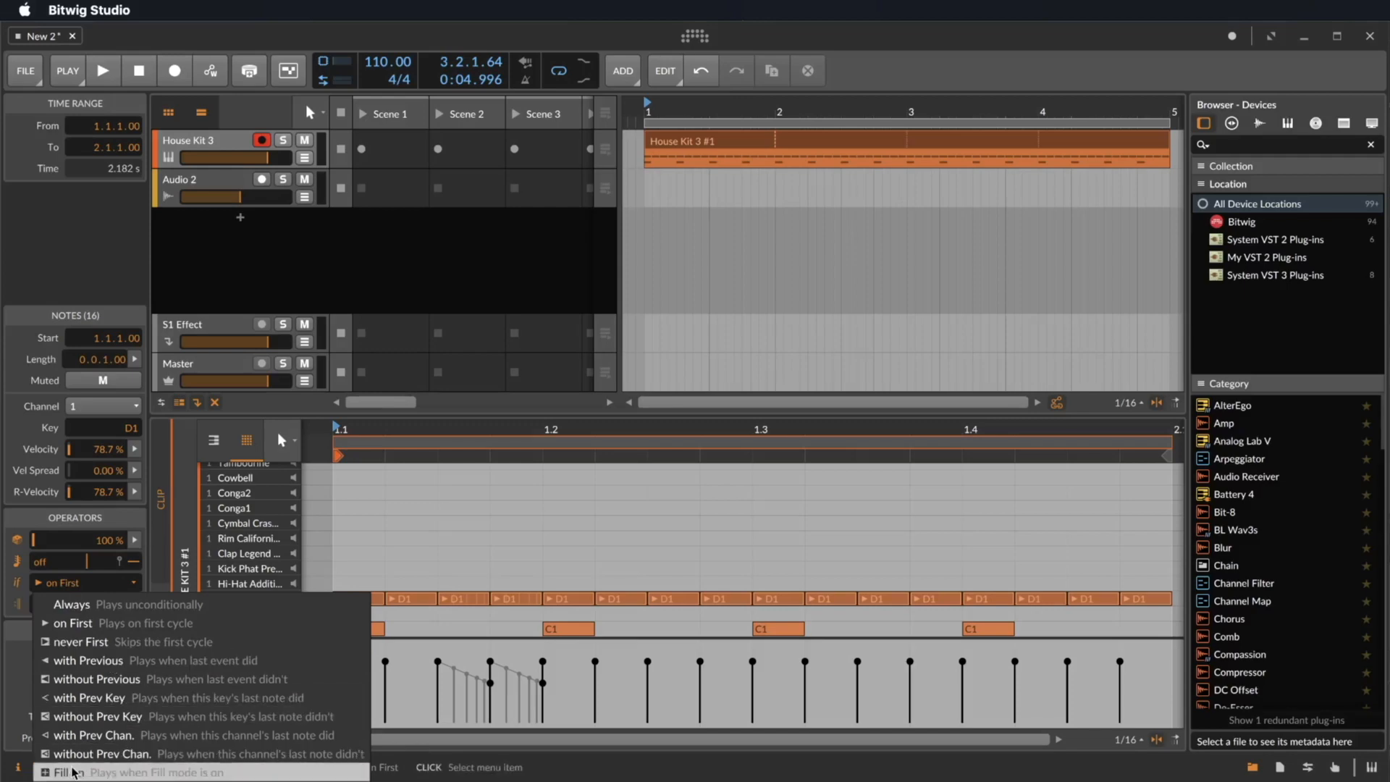
pyautogui.click(61, 772)
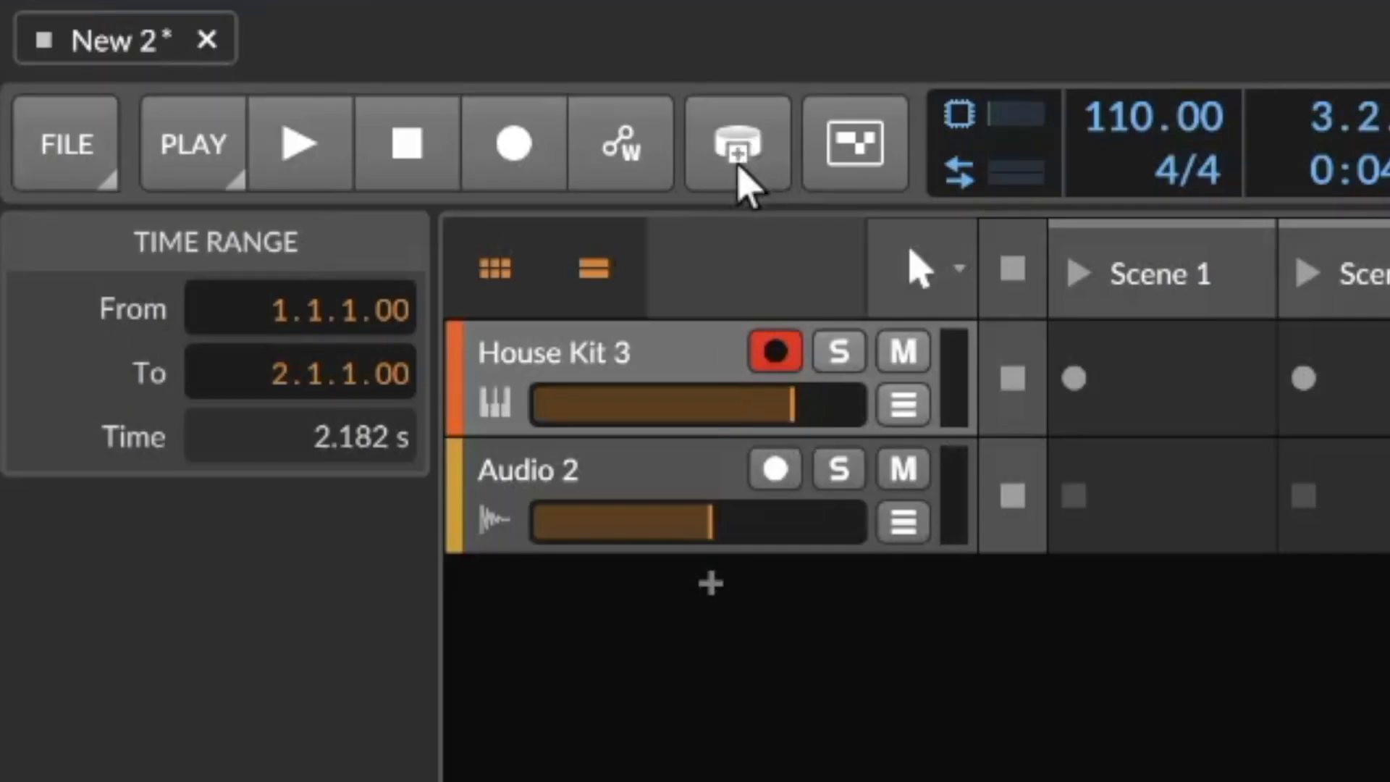
# - Start playback and toggle Fill mode on, then back off, to hear the conditional hi-hats
pyautogui.click(300, 144)
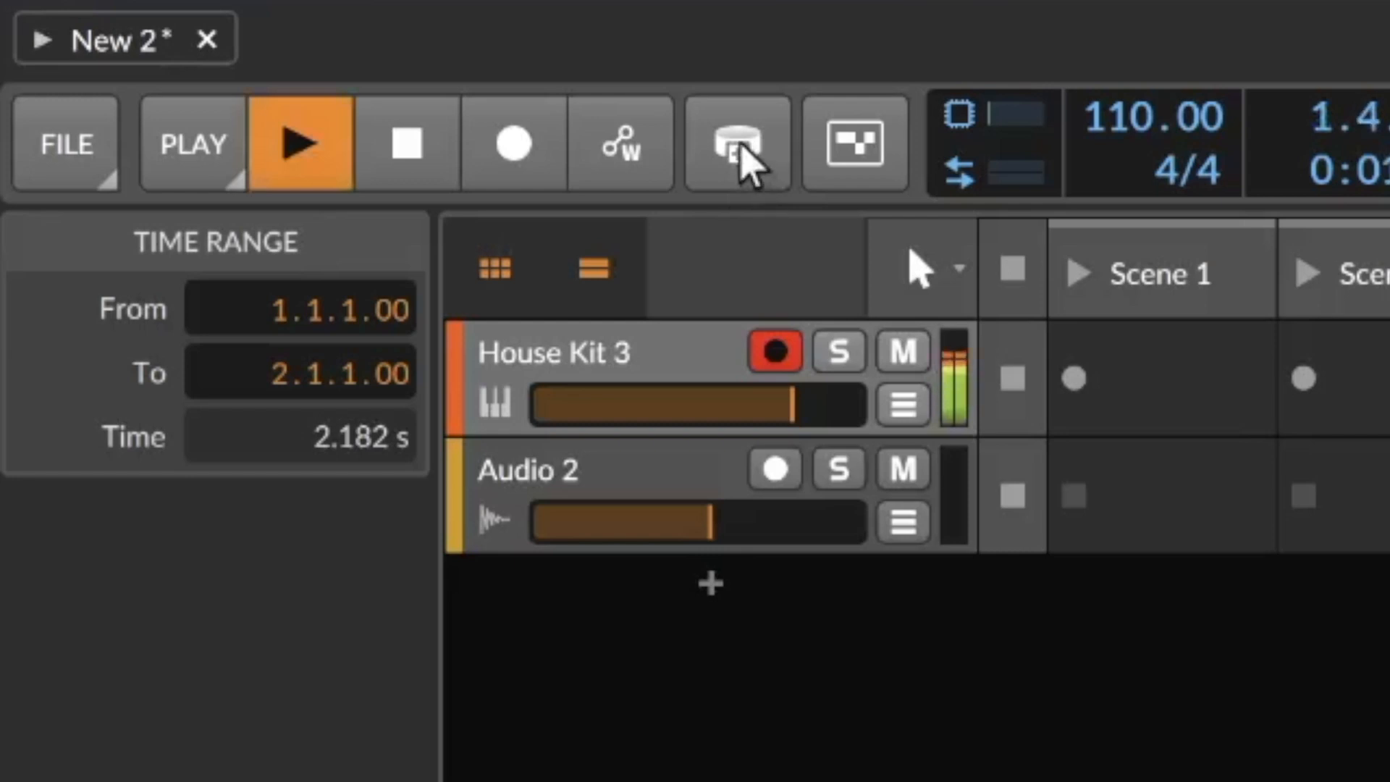
pyautogui.click(734, 144)
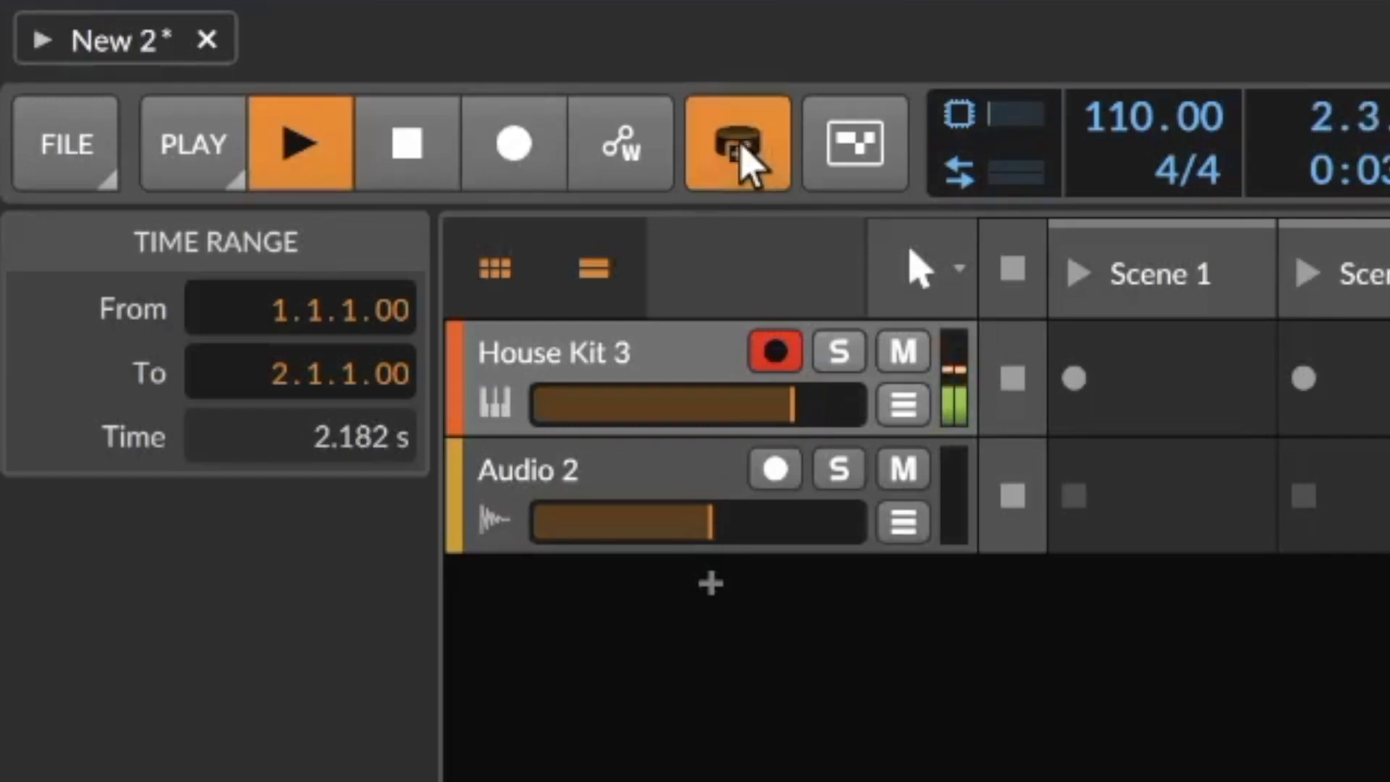
pyautogui.click(737, 144)
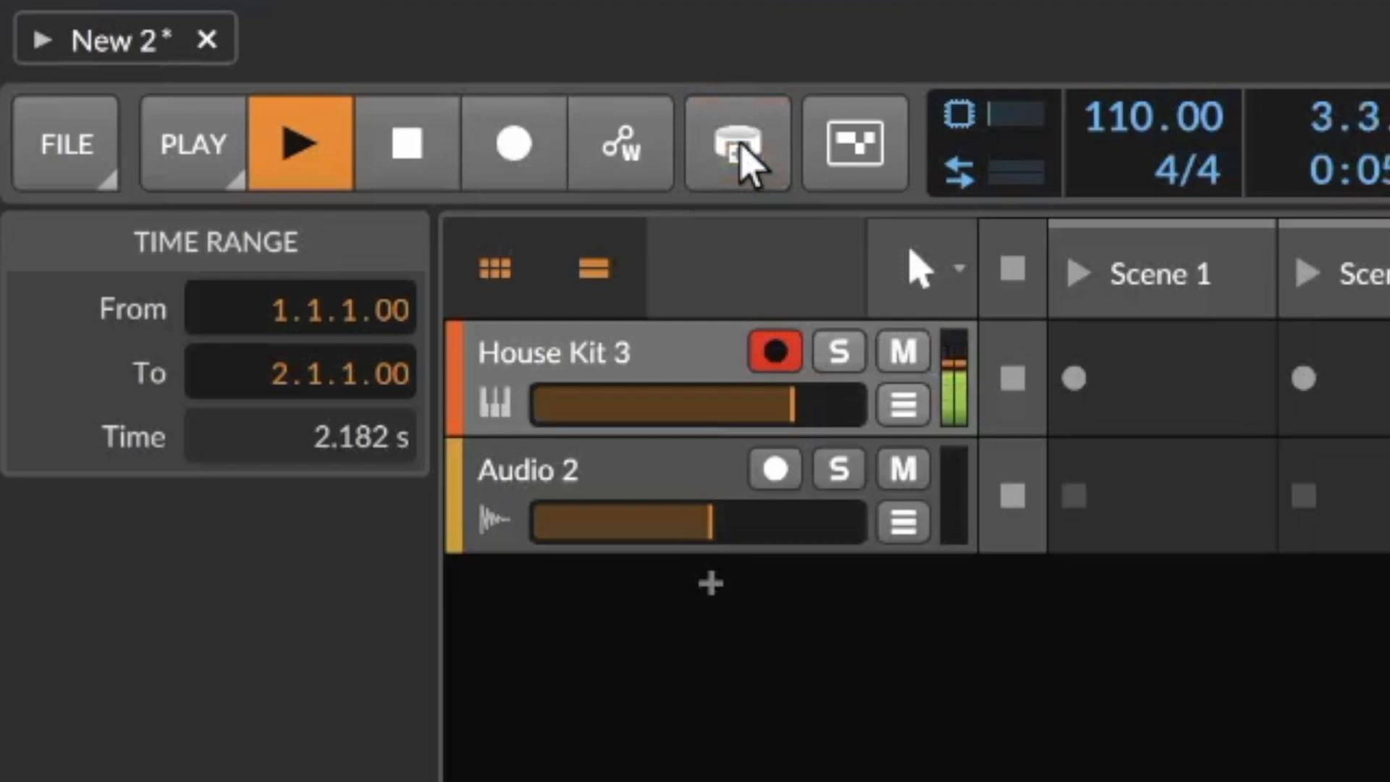